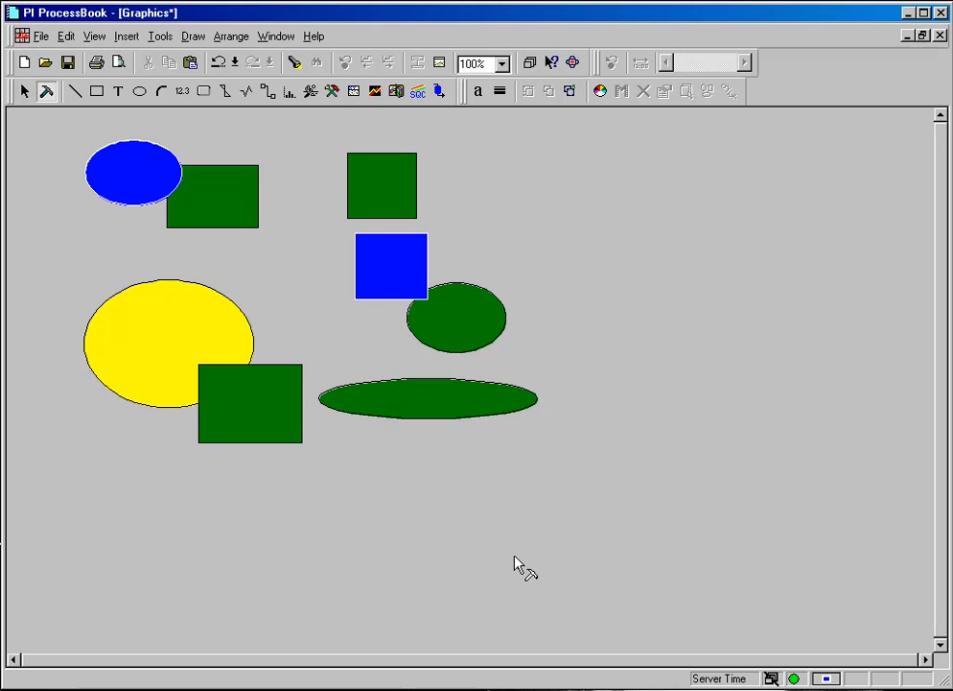
{"action": "mouse_move", "coordinate": [462, 142]}
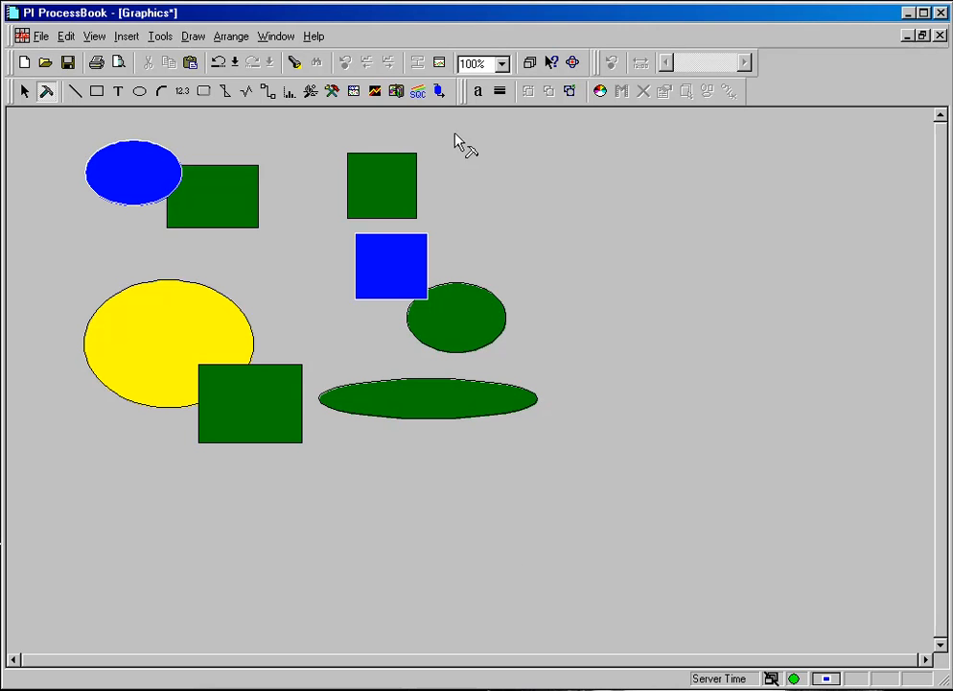
Bring up the Symbol Library from the Draw menu
{"action": "left_click", "coordinate": [194, 34]}
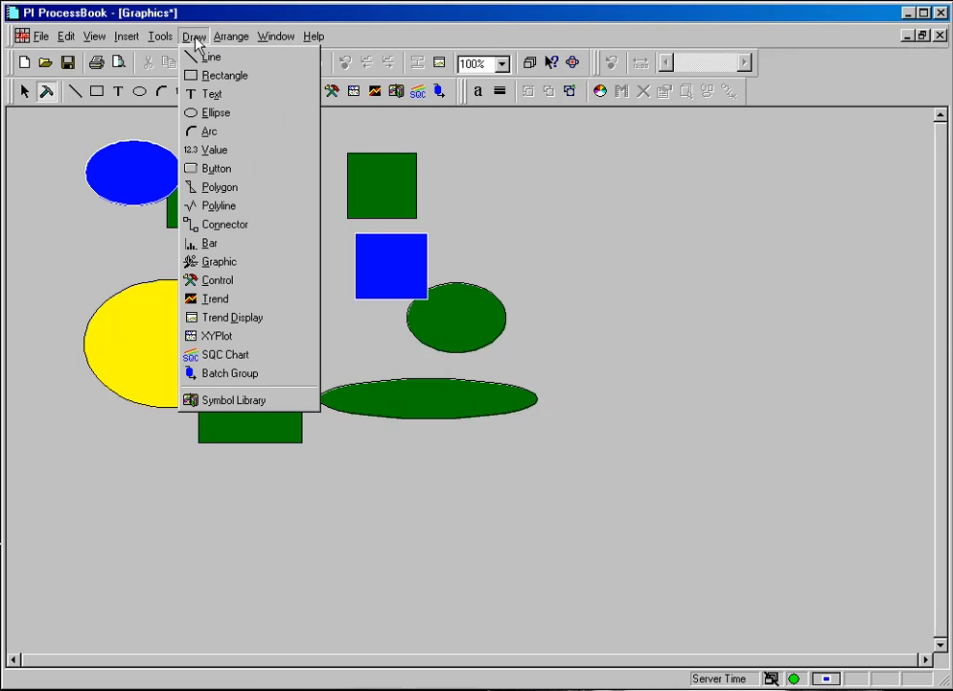
{"action": "mouse_move", "coordinate": [234, 401]}
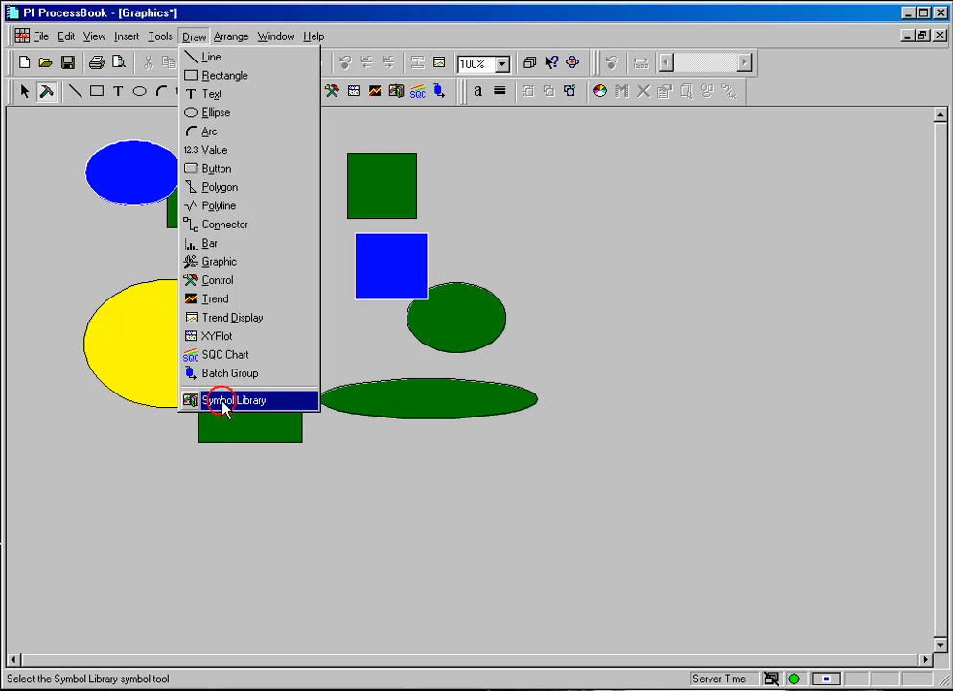
{"action": "left_click", "coordinate": [234, 401]}
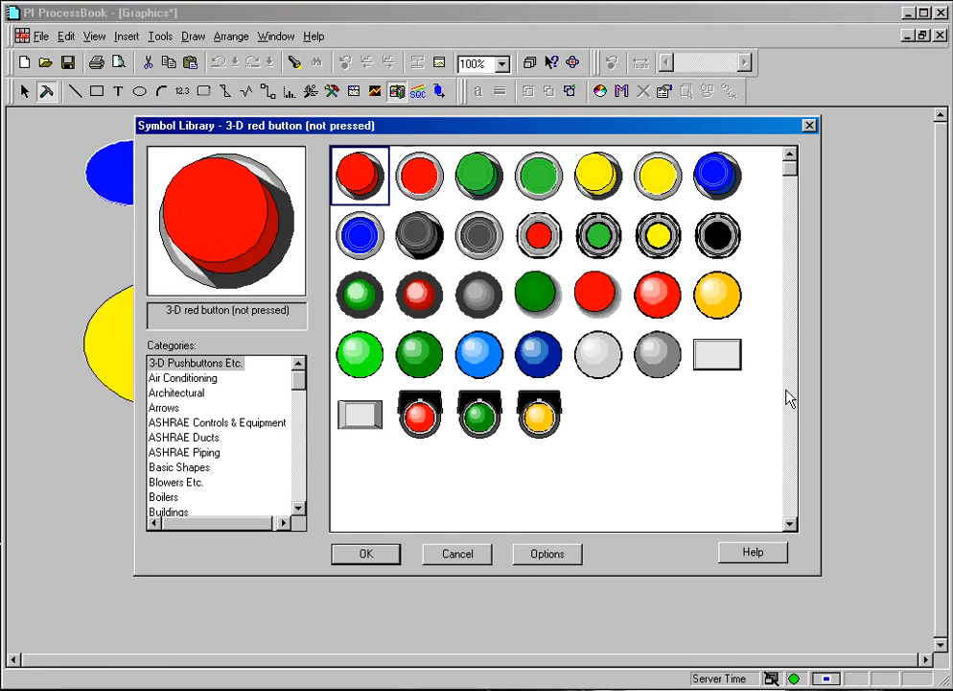
Browse the Buildings, Flow Meters, Conveyors, Machining, Power and Pipes symbol categories
{"action": "scroll", "scroll_direction": "down", "scroll_amount": 3}
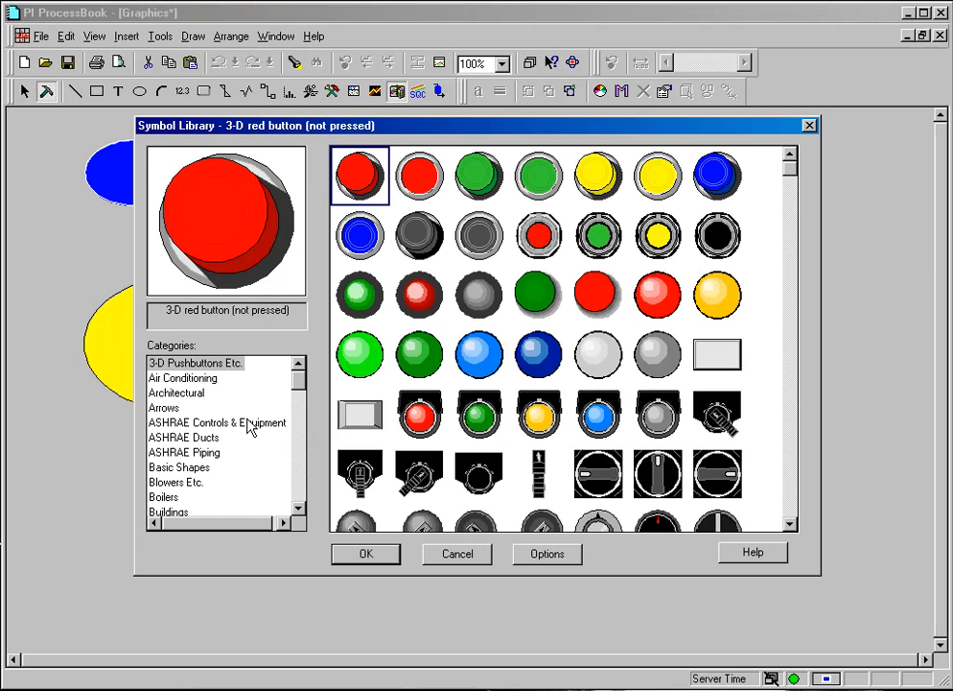
{"action": "mouse_move", "coordinate": [222, 131]}
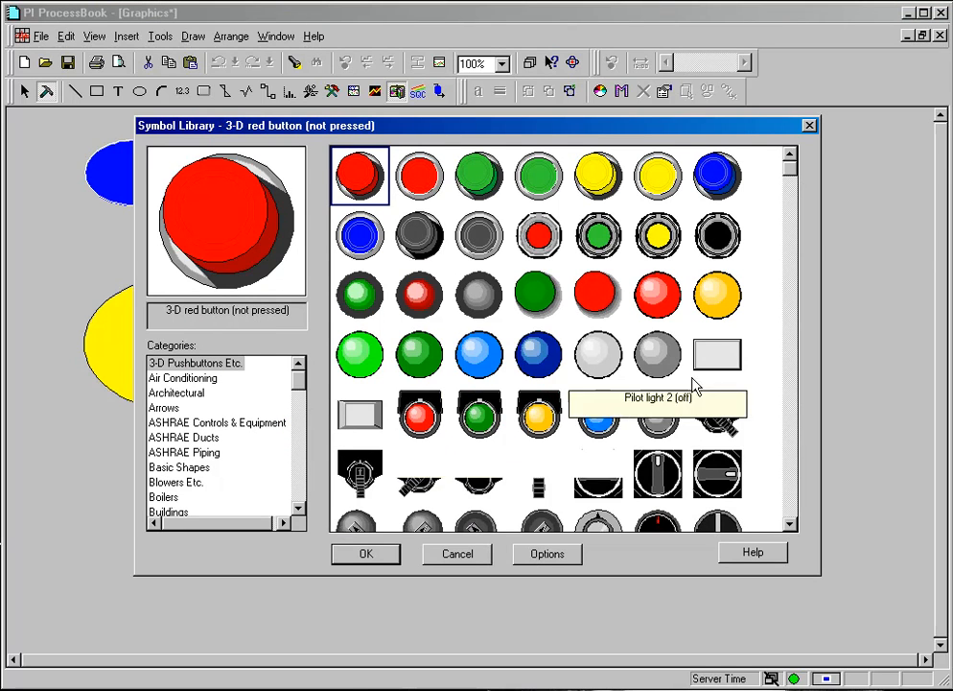
{"action": "mouse_move", "coordinate": [280, 489]}
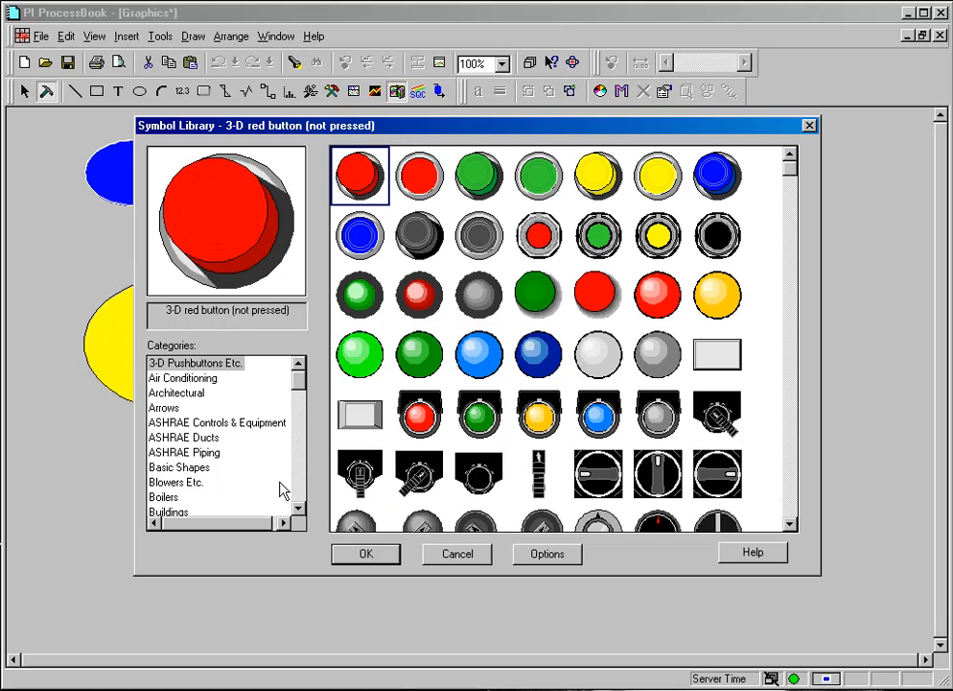
{"action": "mouse_move", "coordinate": [234, 384]}
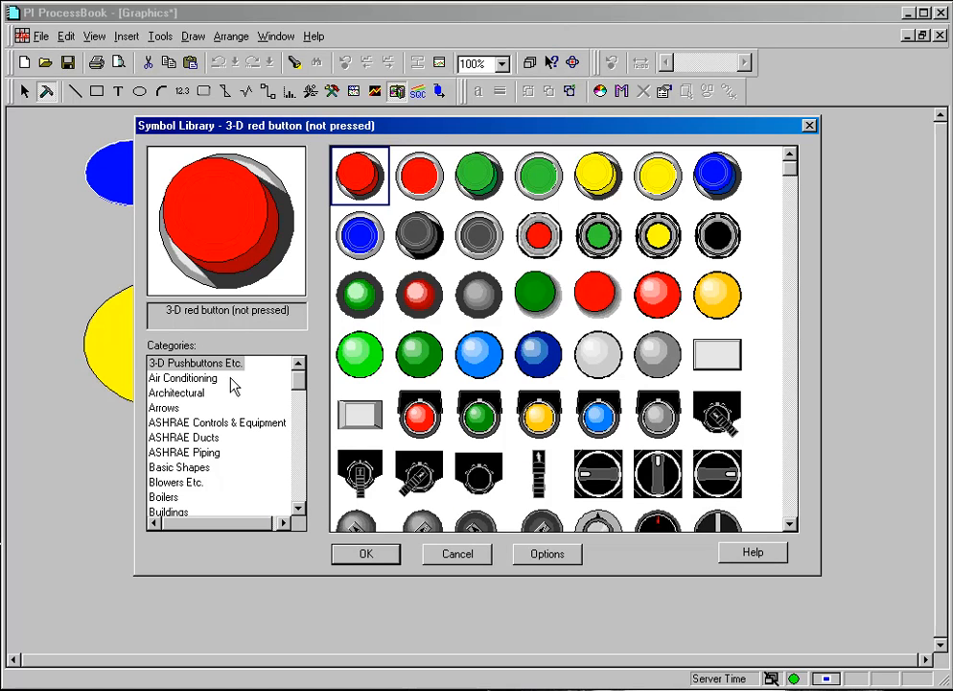
{"action": "left_click", "coordinate": [195, 363]}
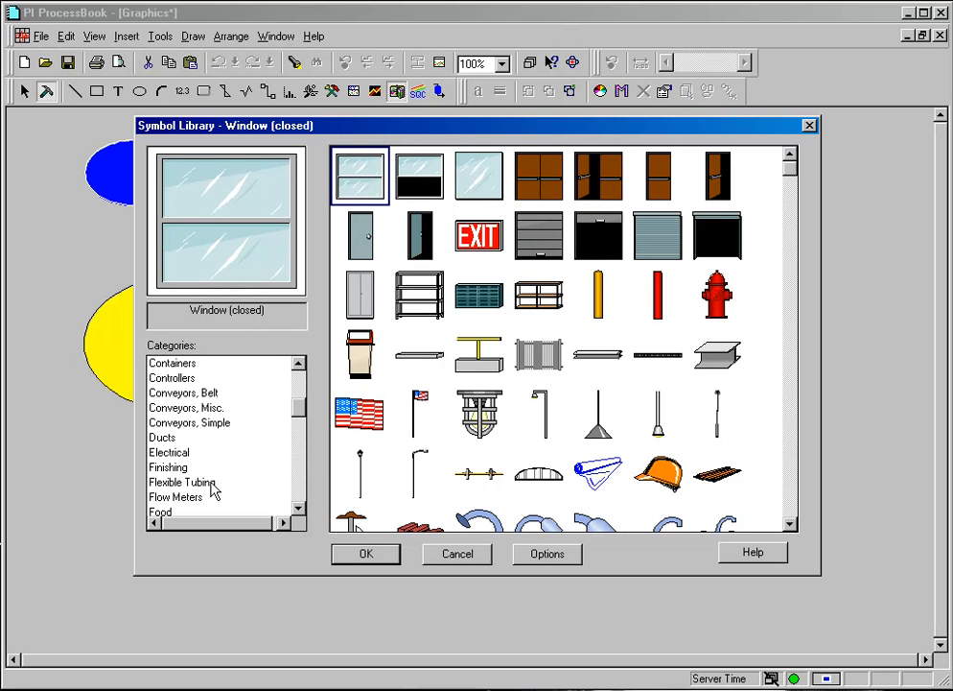
{"action": "left_click", "coordinate": [176, 495]}
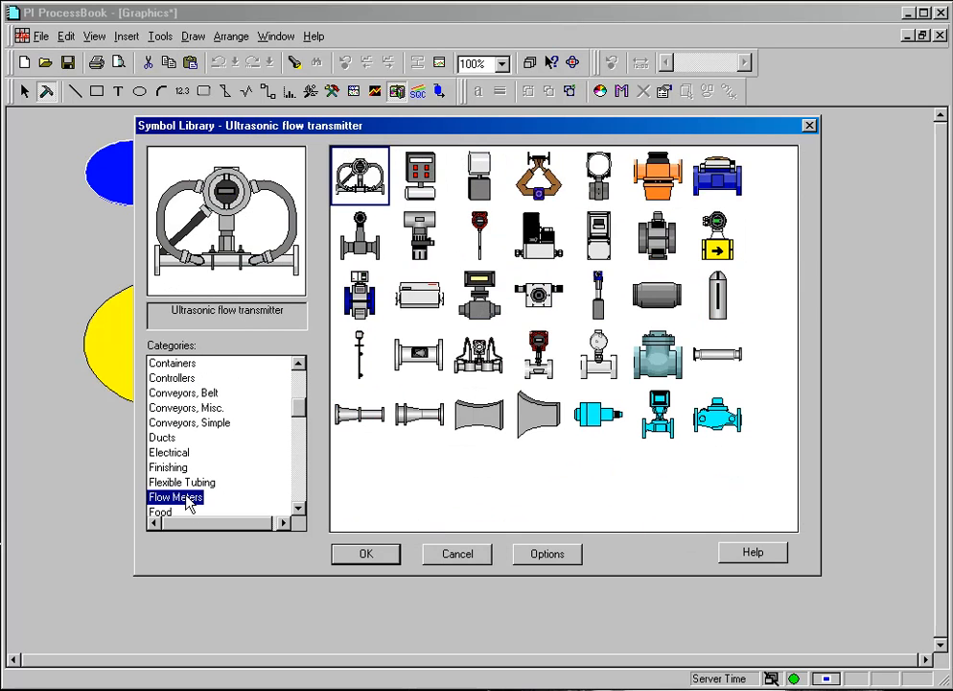
{"action": "left_click", "coordinate": [184, 391]}
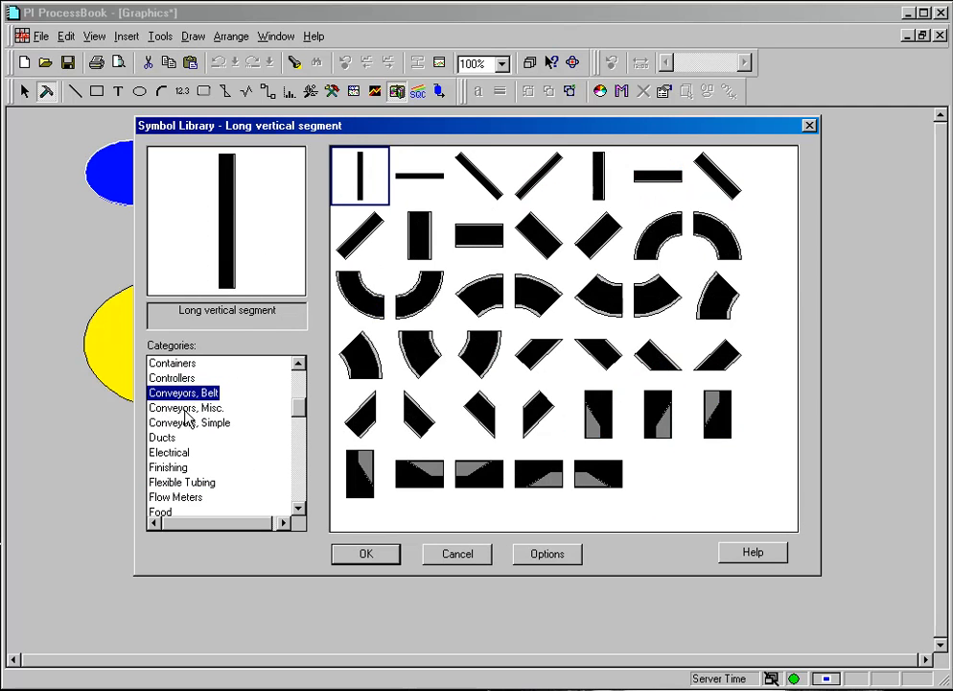
{"action": "left_click", "coordinate": [184, 407]}
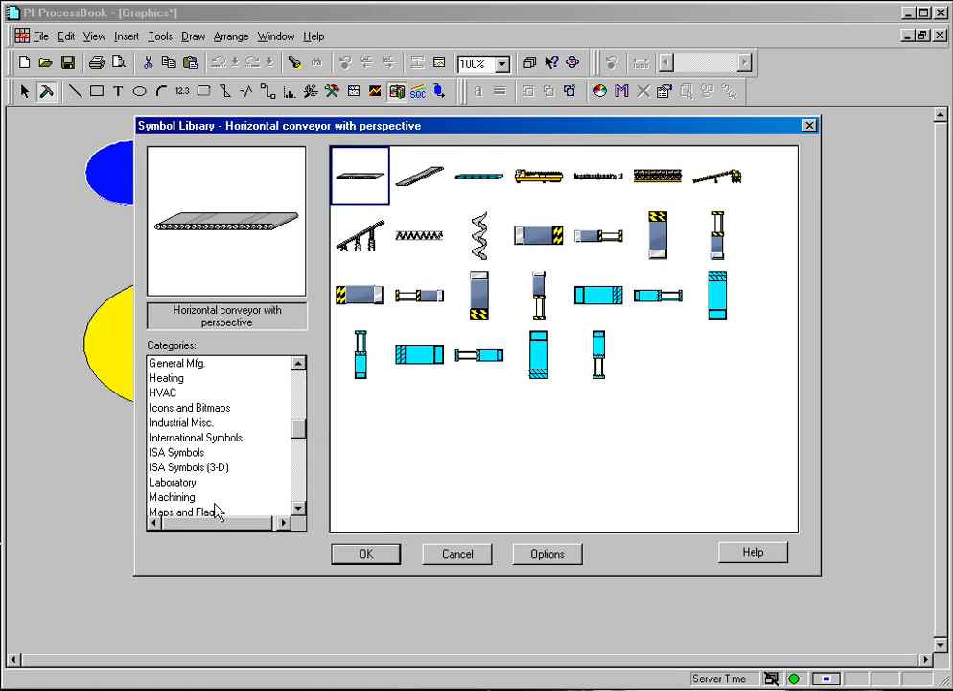
{"action": "left_click", "coordinate": [172, 495]}
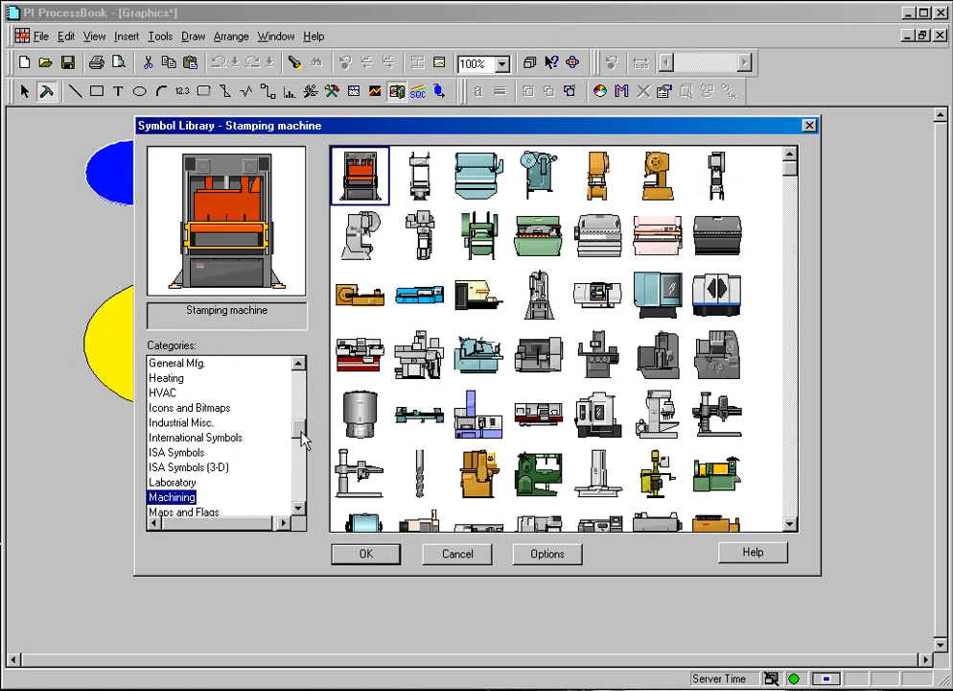
{"action": "left_click", "coordinate": [161, 468]}
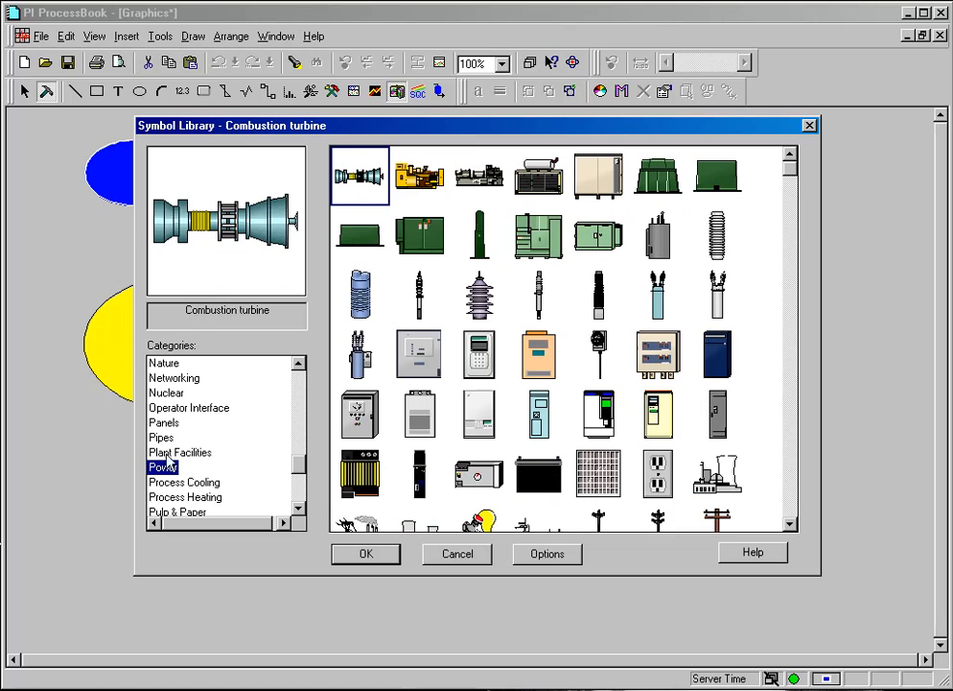
{"action": "left_click", "coordinate": [161, 437]}
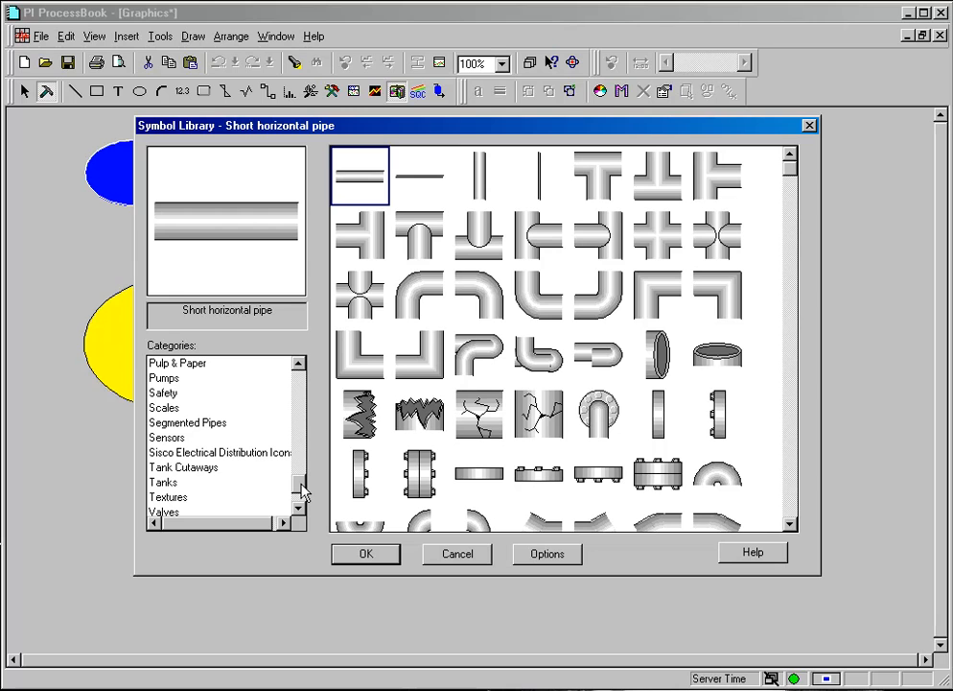
{"action": "mouse_move", "coordinate": [202, 445]}
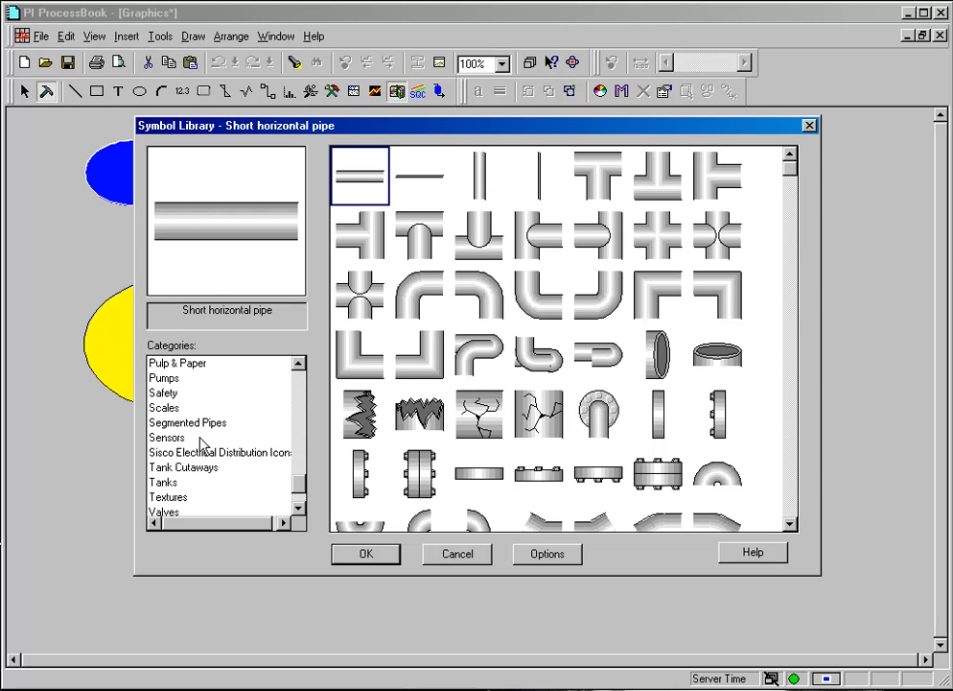
Choose the spherical Tank 11 symbol from the Tanks category and confirm it
{"action": "left_click", "coordinate": [163, 481]}
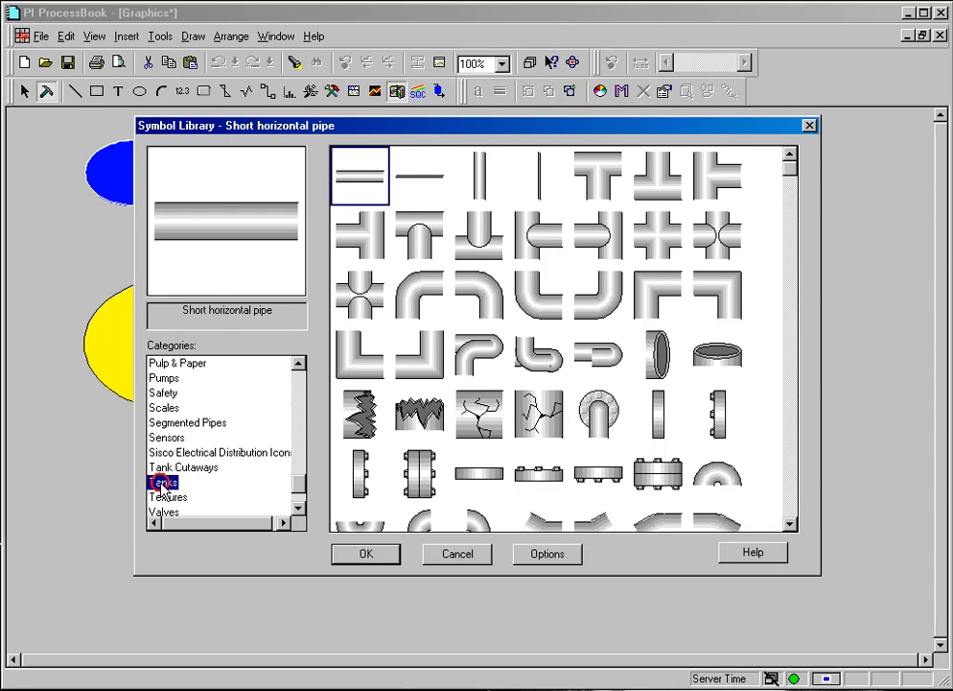
{"action": "left_click", "coordinate": [161, 482]}
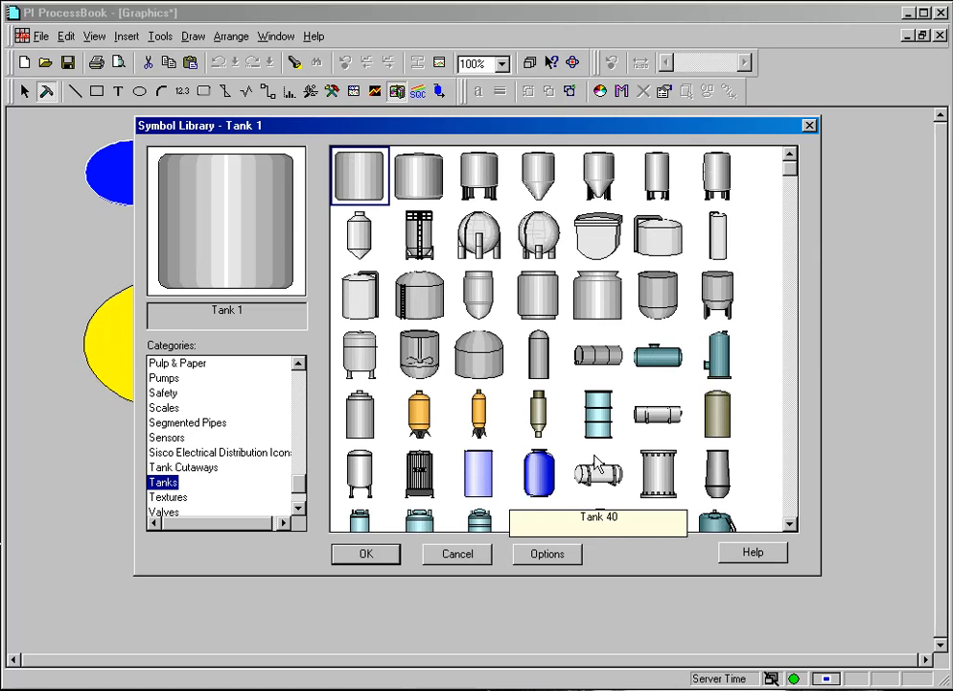
{"action": "mouse_move", "coordinate": [539, 412]}
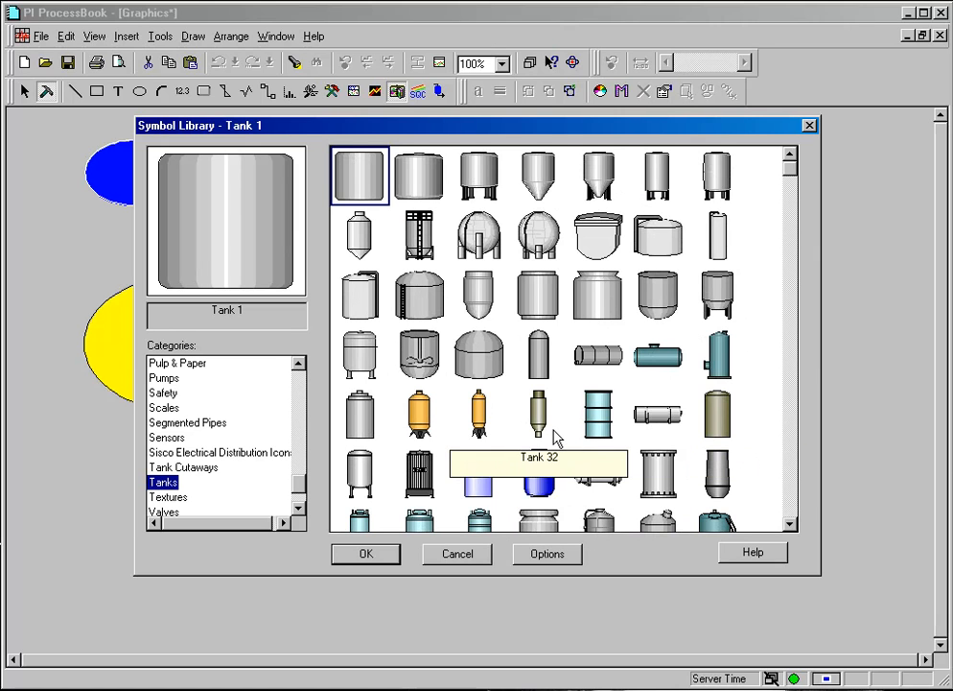
{"action": "mouse_move", "coordinate": [798, 181]}
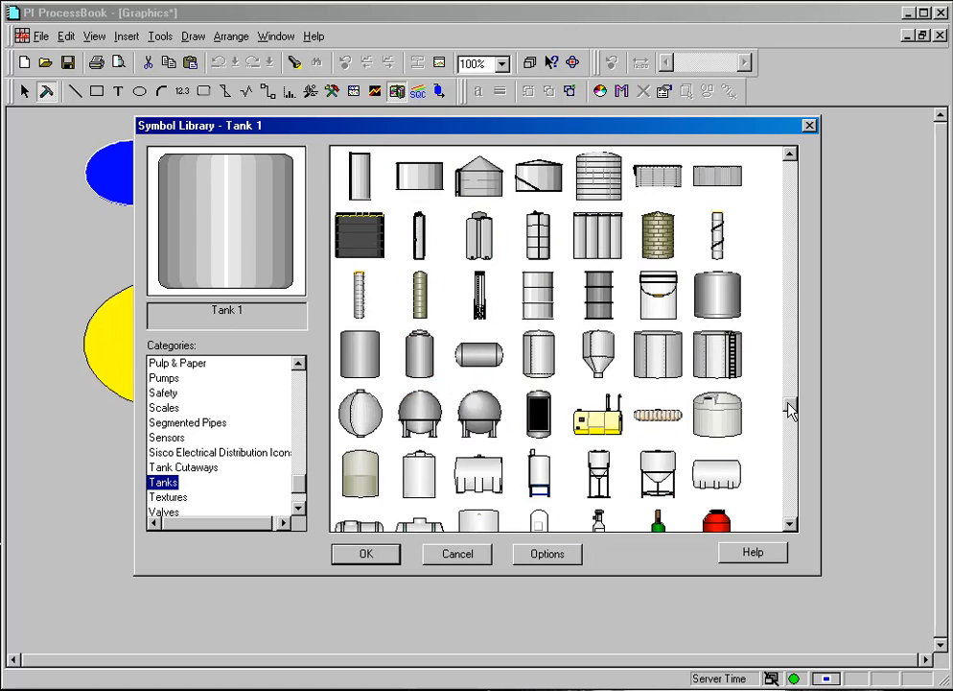
{"action": "scroll", "scroll_direction": "down", "scroll_amount": 3}
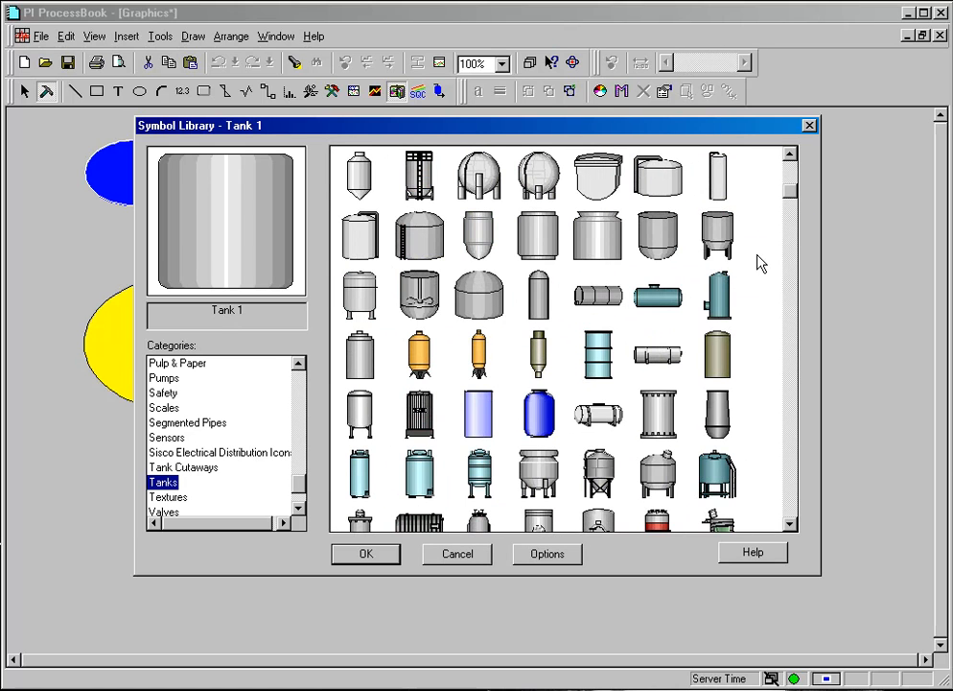
{"action": "mouse_move", "coordinate": [599, 234]}
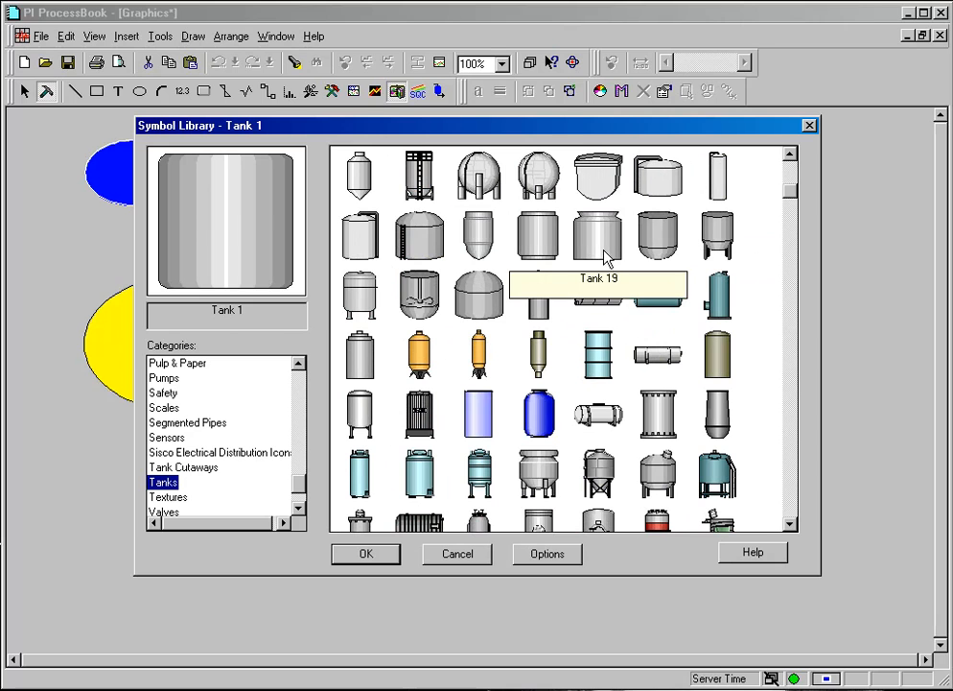
{"action": "left_click", "coordinate": [537, 175]}
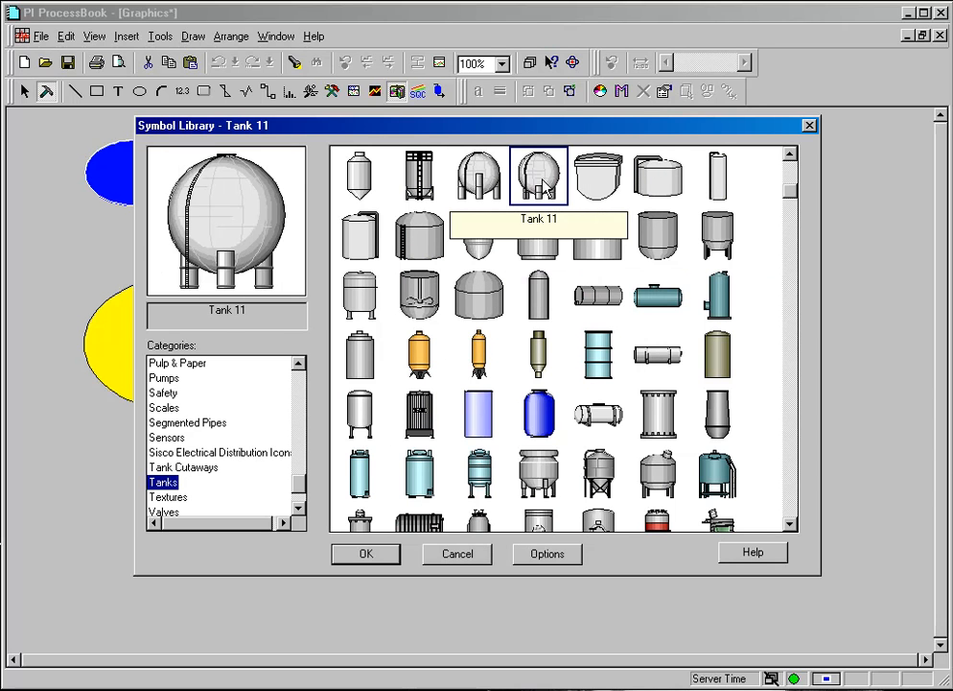
{"action": "left_click", "coordinate": [365, 552]}
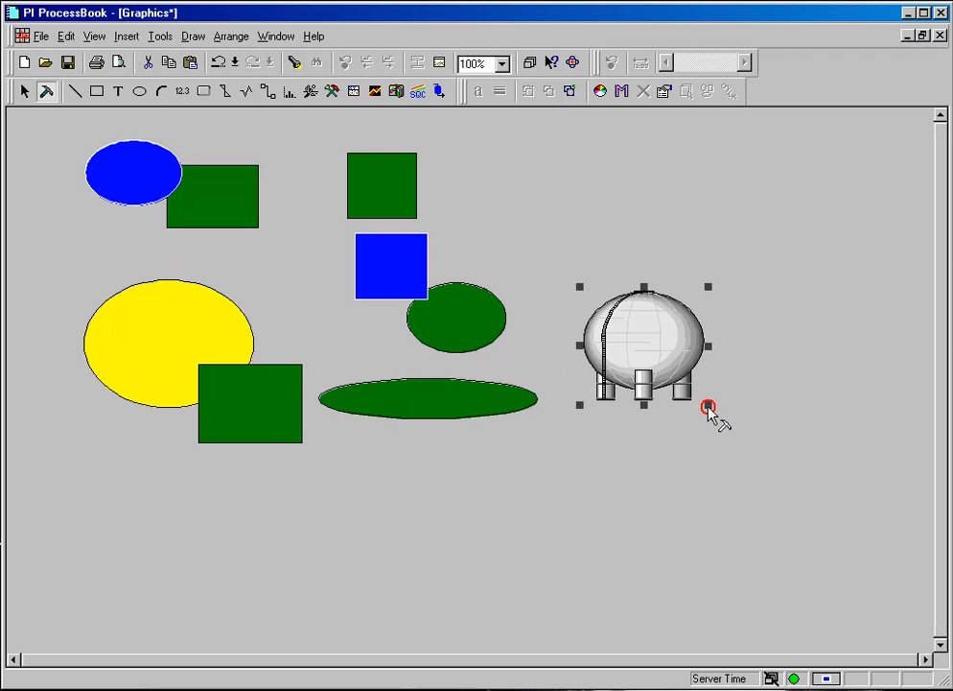
Enlarge the spherical tank on the canvas and deselect it
{"action": "left_click_drag", "start_coordinate": [708, 405], "coordinate": [748, 462]}
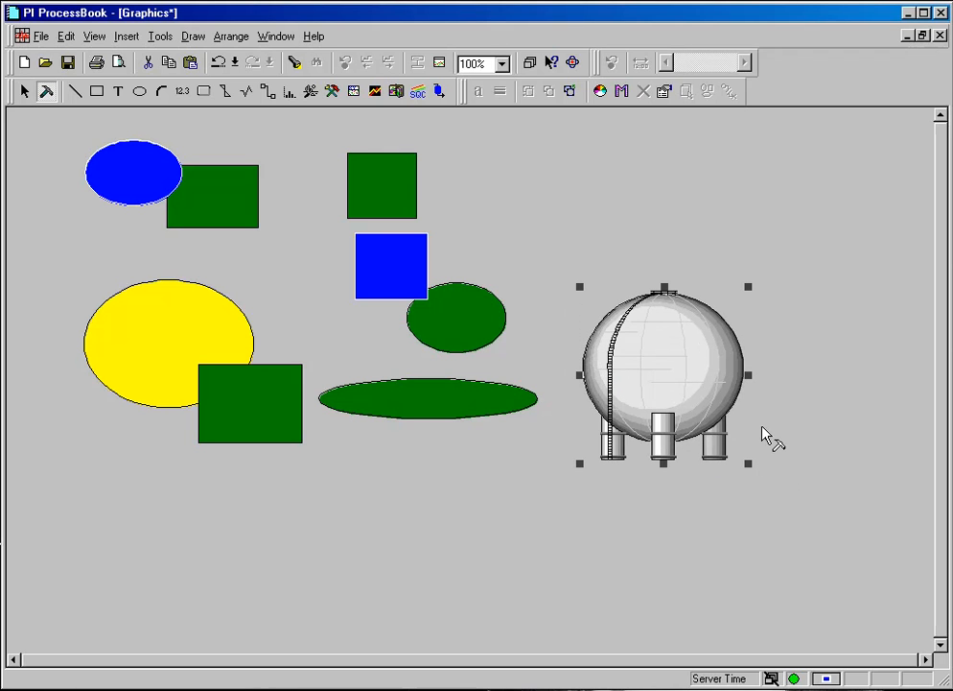
{"action": "mouse_move", "coordinate": [750, 426]}
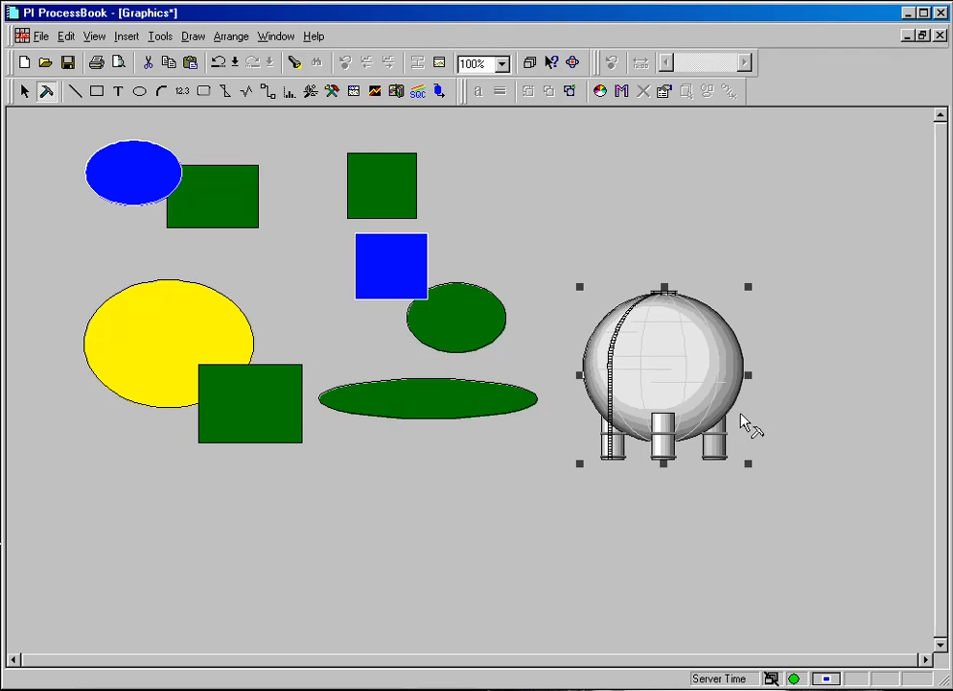
{"action": "mouse_move", "coordinate": [660, 391]}
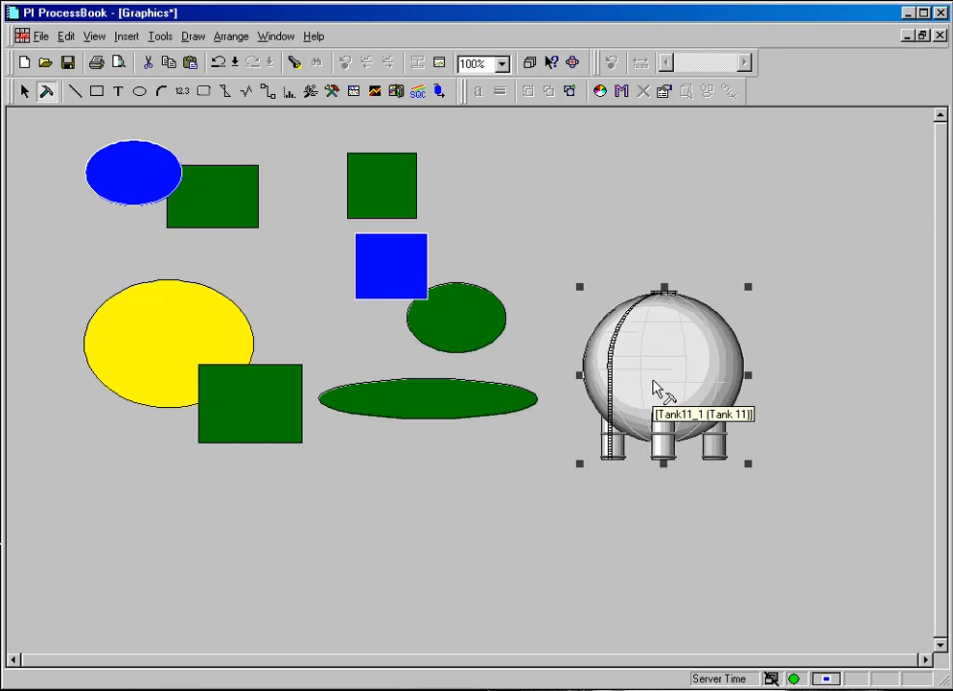
{"action": "mouse_move", "coordinate": [695, 393]}
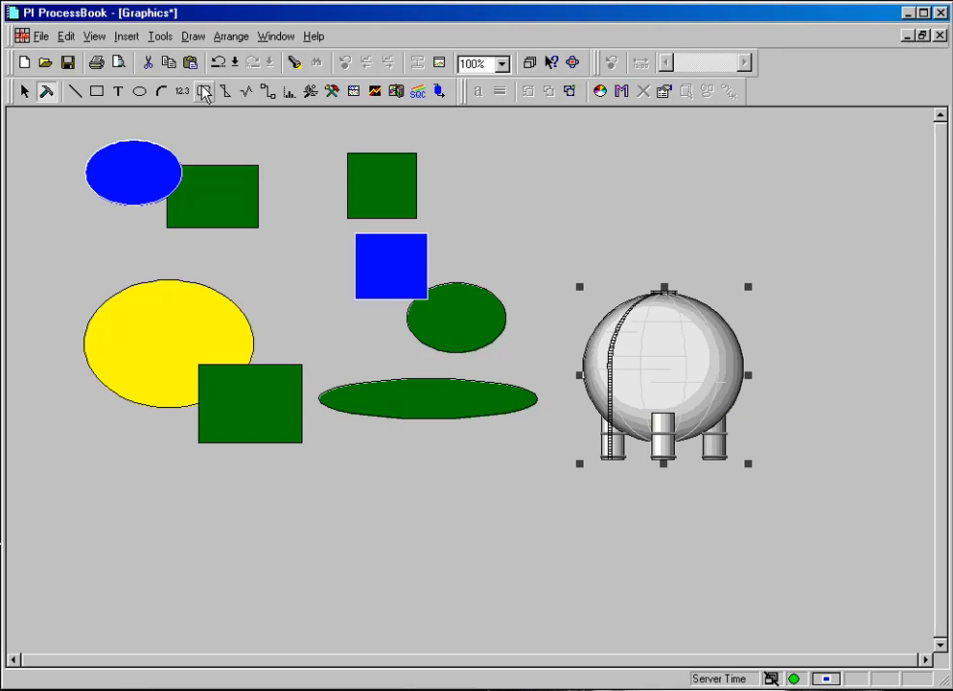
{"action": "left_click", "coordinate": [631, 182]}
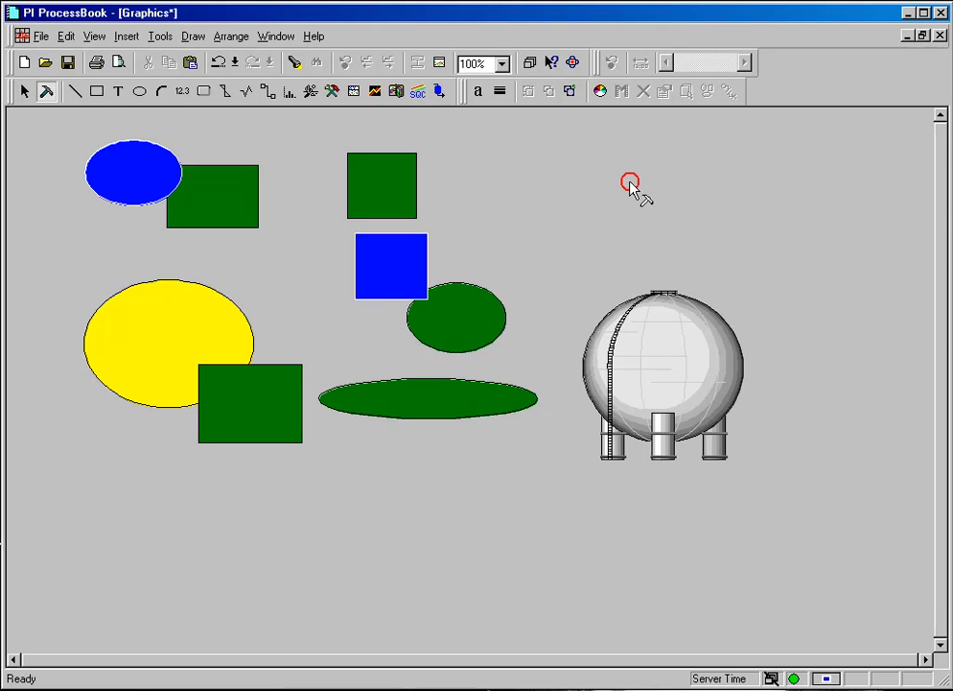
{"action": "mouse_move", "coordinate": [698, 363]}
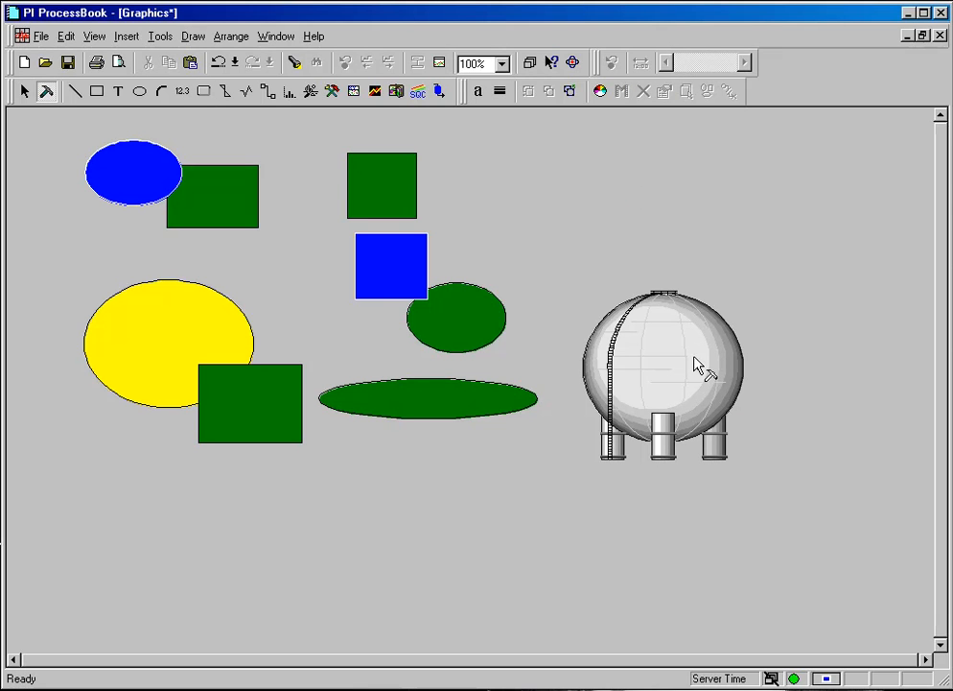
{"action": "mouse_move", "coordinate": [284, 154]}
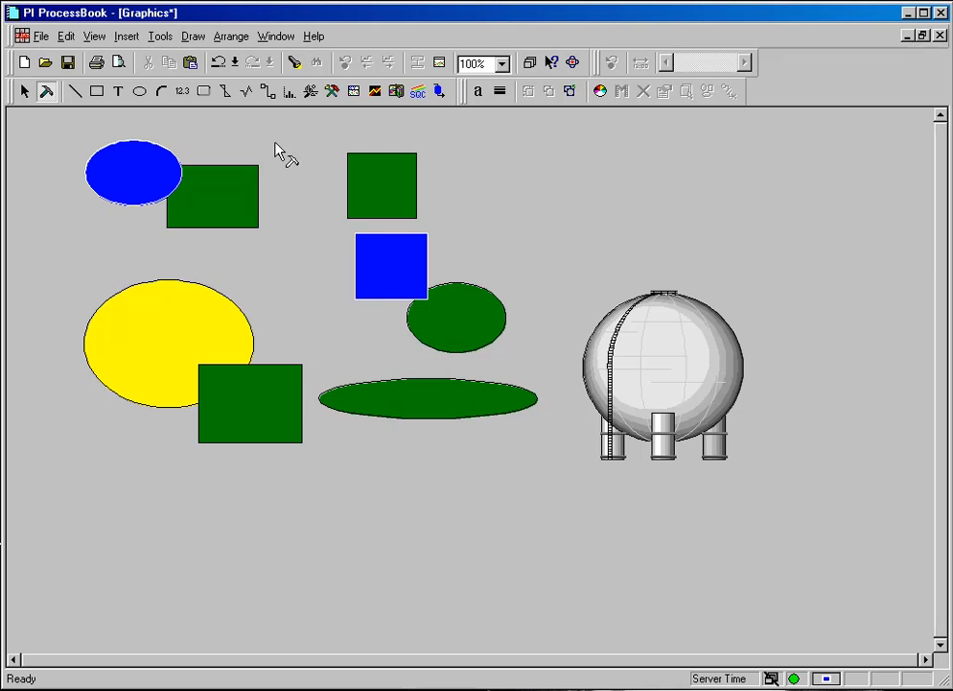
{"action": "mouse_move", "coordinate": [211, 137]}
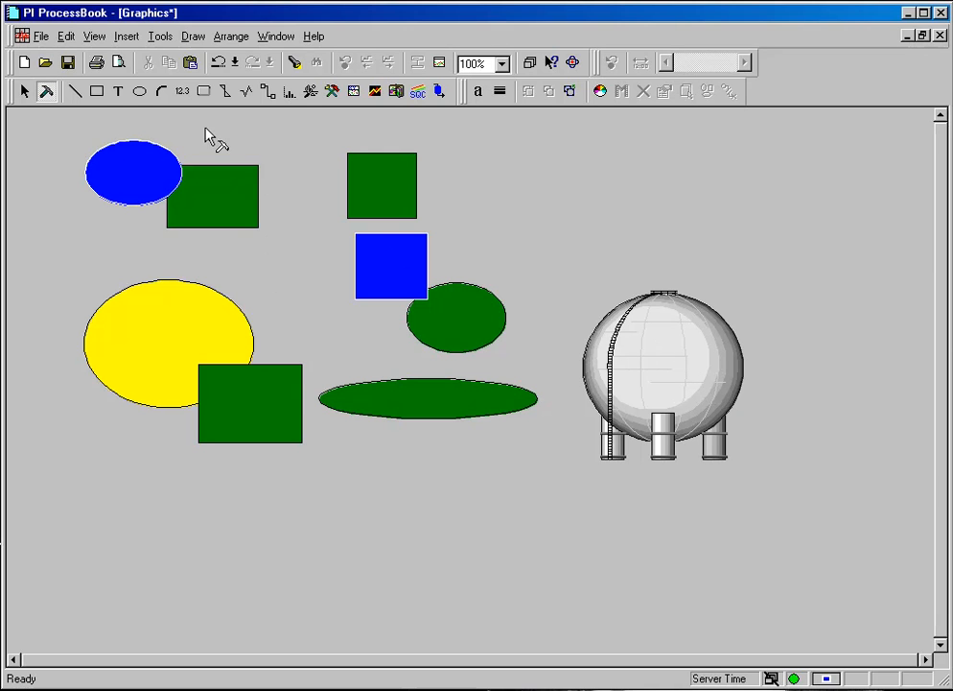
Start a dynamic Value symbol for tag ba:temp.1
{"action": "left_click", "coordinate": [192, 34]}
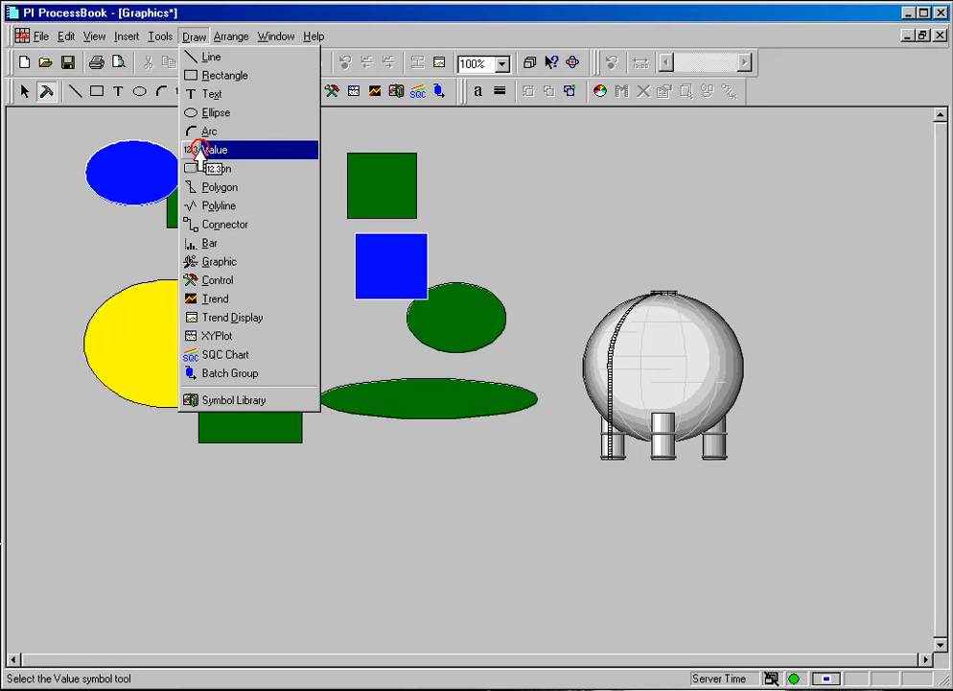
{"action": "left_click", "coordinate": [213, 150]}
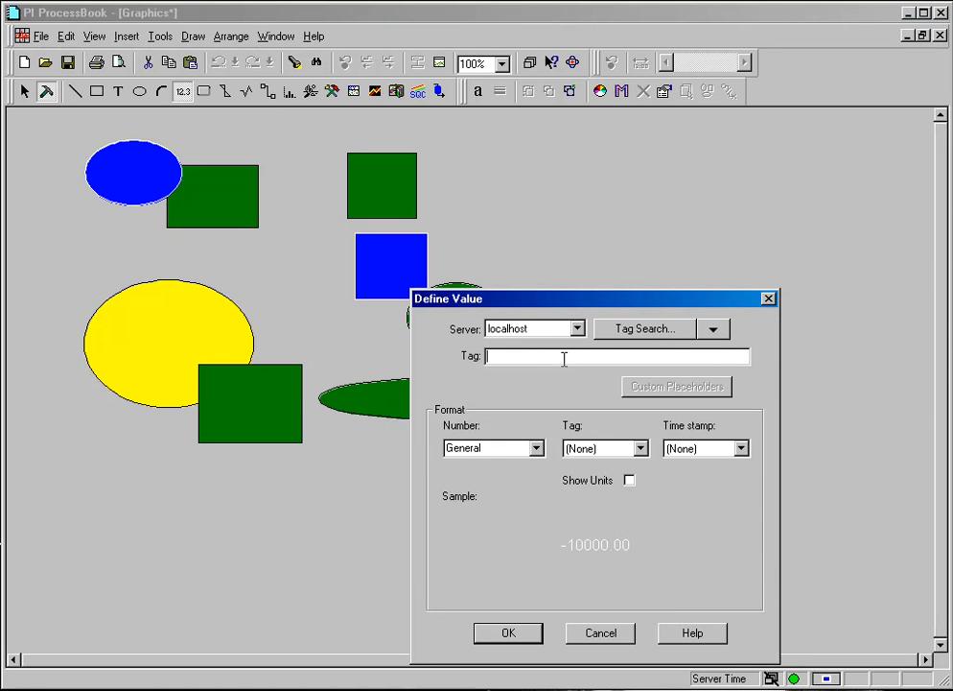
{"action": "type", "text": "ba"}
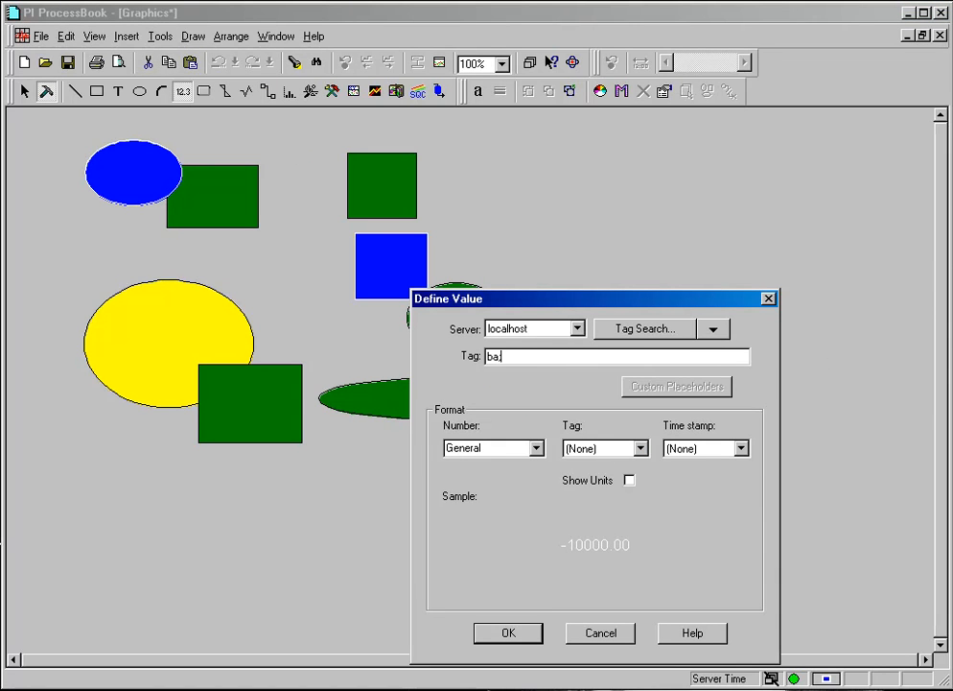
{"action": "type", "text": ";temp.1"}
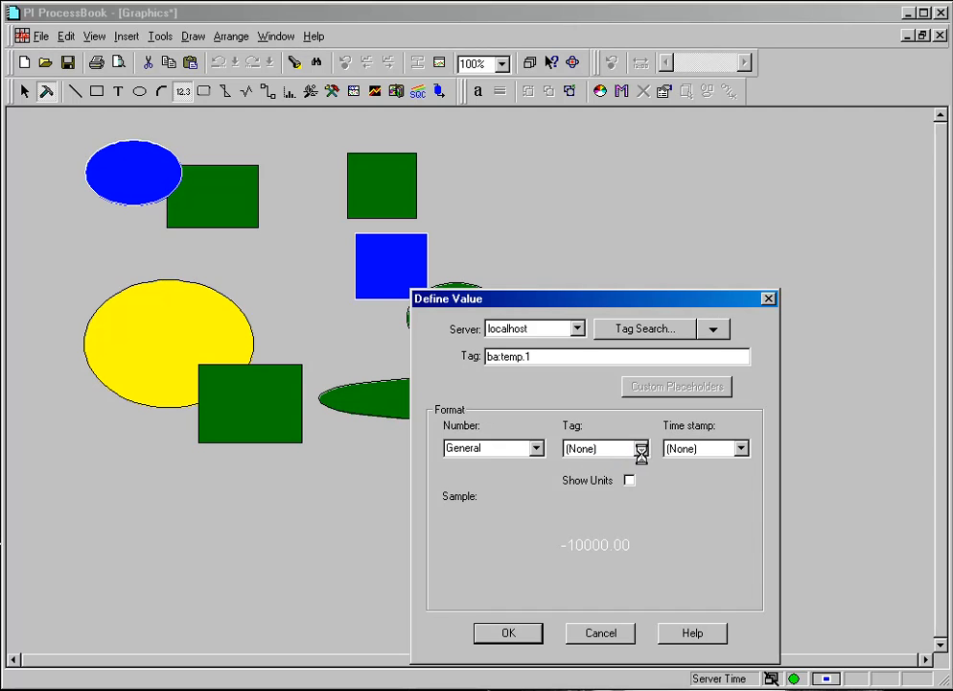
Show the tag name on top, engineering units, and the timestamp below the value
{"action": "left_click", "coordinate": [598, 449]}
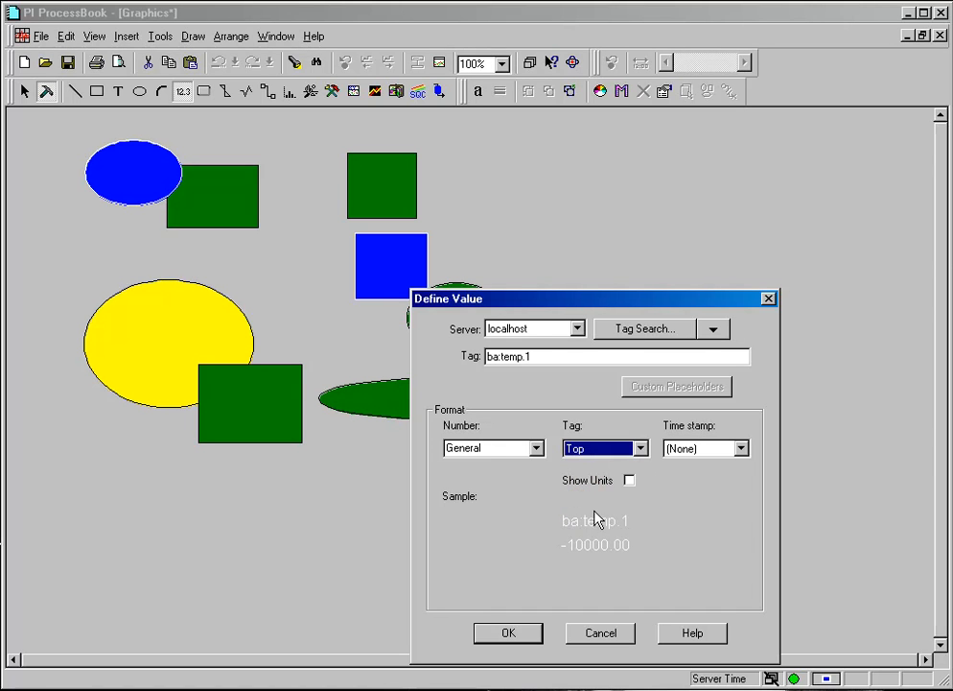
{"action": "left_click", "coordinate": [629, 479]}
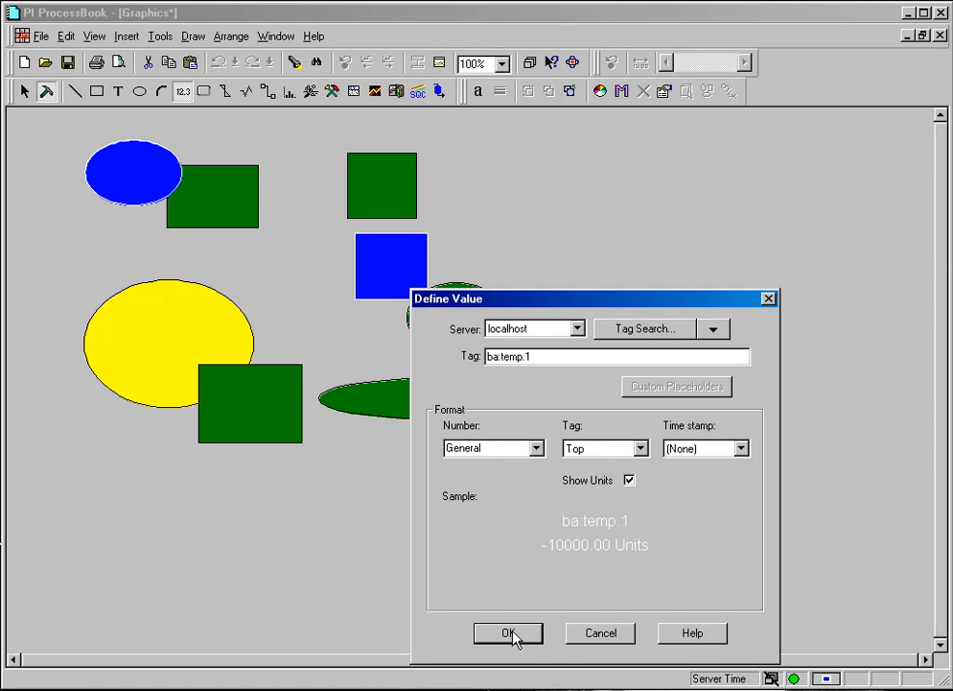
{"action": "left_click", "coordinate": [736, 449]}
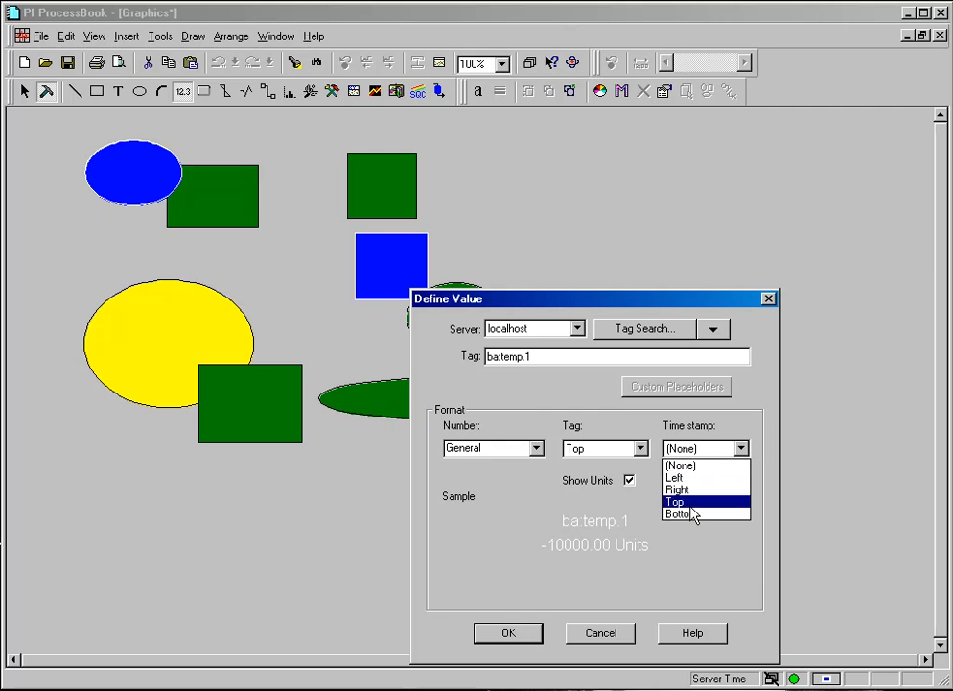
{"action": "left_click", "coordinate": [509, 633]}
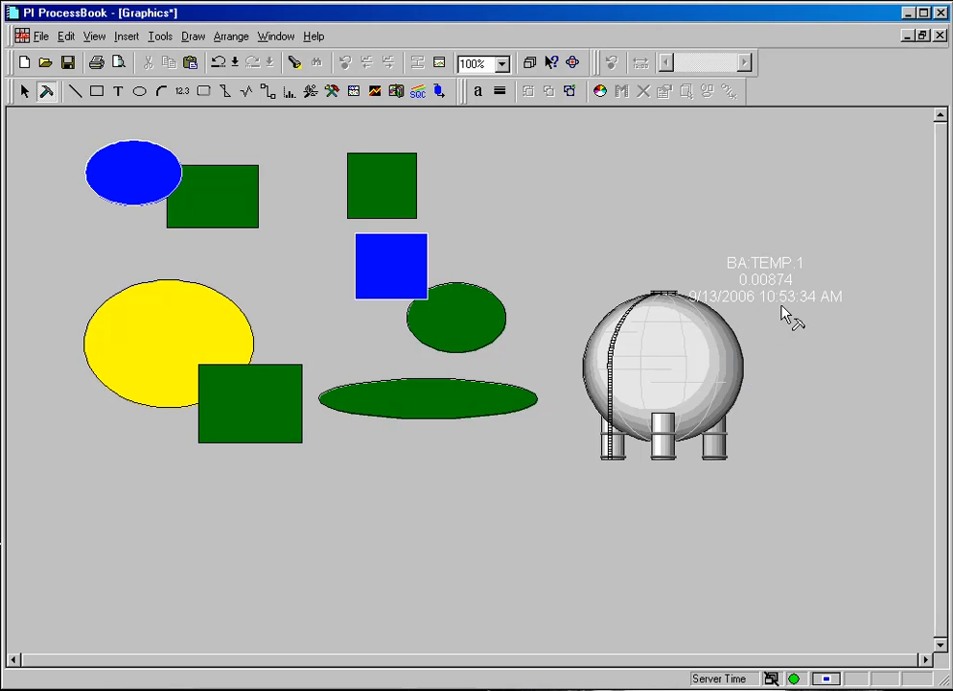
Give the ba:temp.1 value a red line colour and move it to the tank's right
{"action": "left_click", "coordinate": [764, 280]}
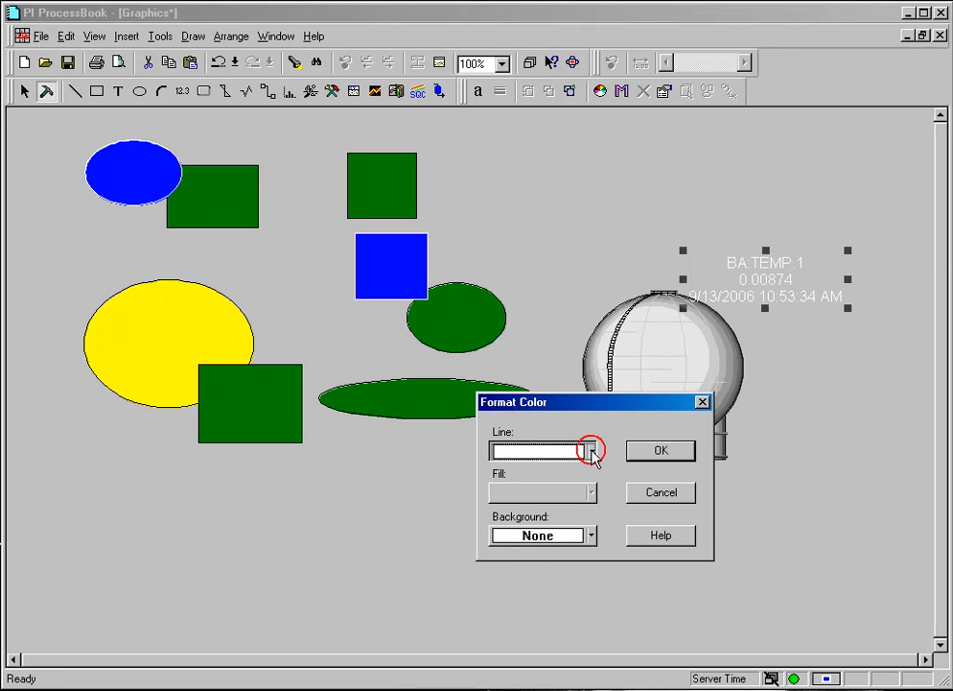
{"action": "left_click", "coordinate": [659, 449]}
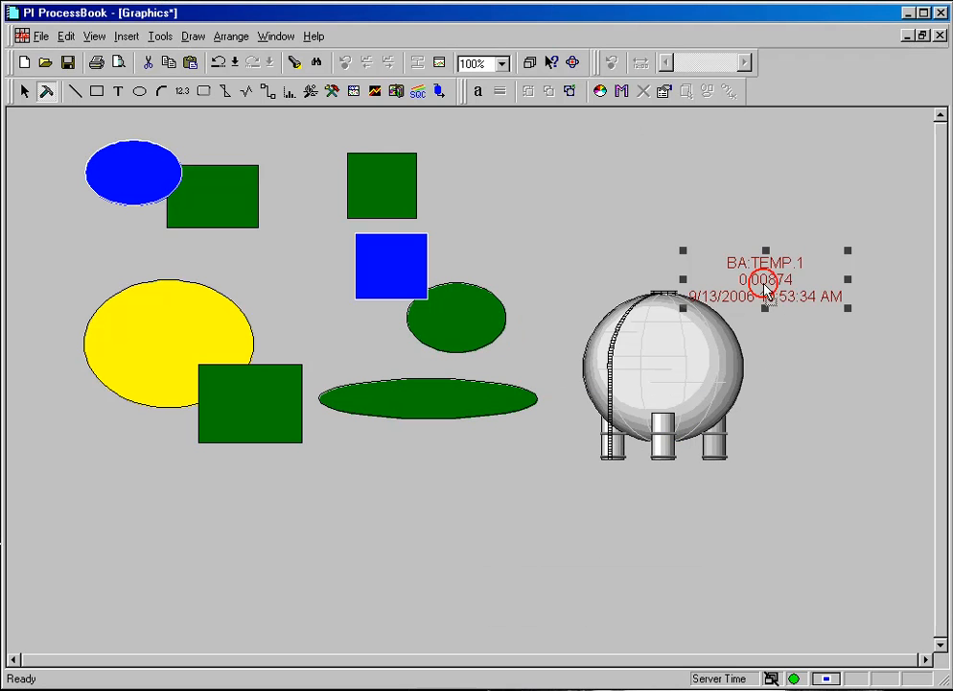
{"action": "left_click_drag", "start_coordinate": [765, 279], "coordinate": [794, 344]}
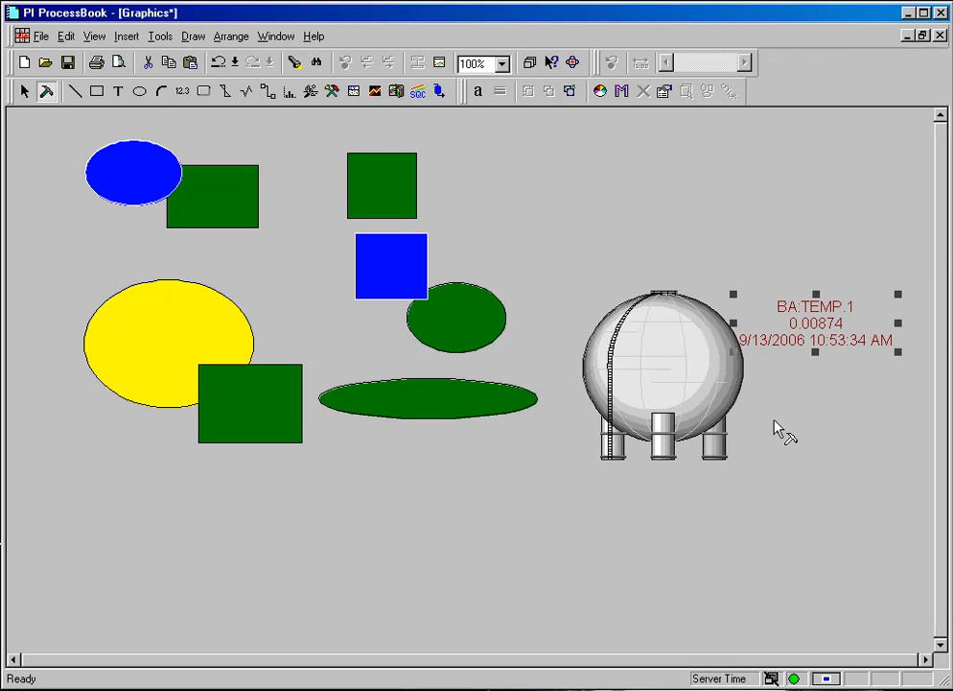
{"action": "mouse_move", "coordinate": [763, 407]}
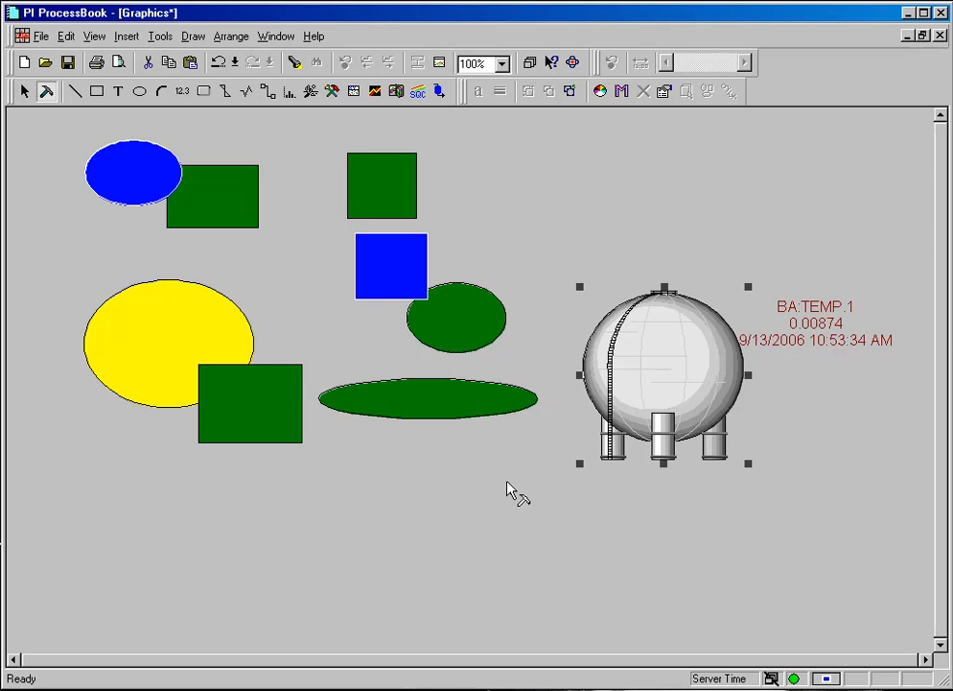
{"action": "mouse_move", "coordinate": [522, 437]}
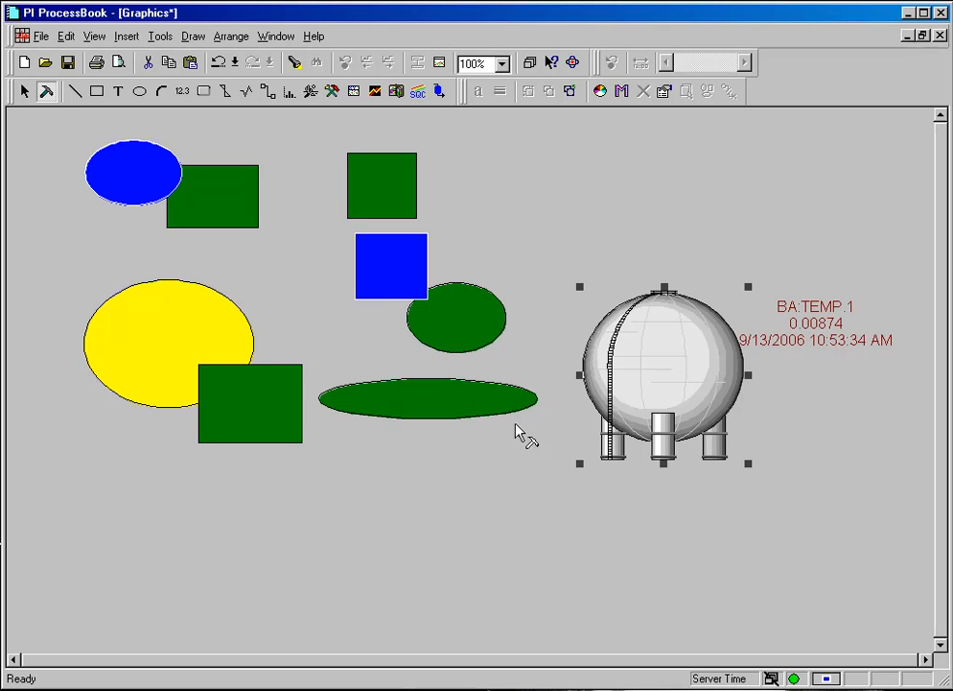
{"action": "mouse_move", "coordinate": [192, 34]}
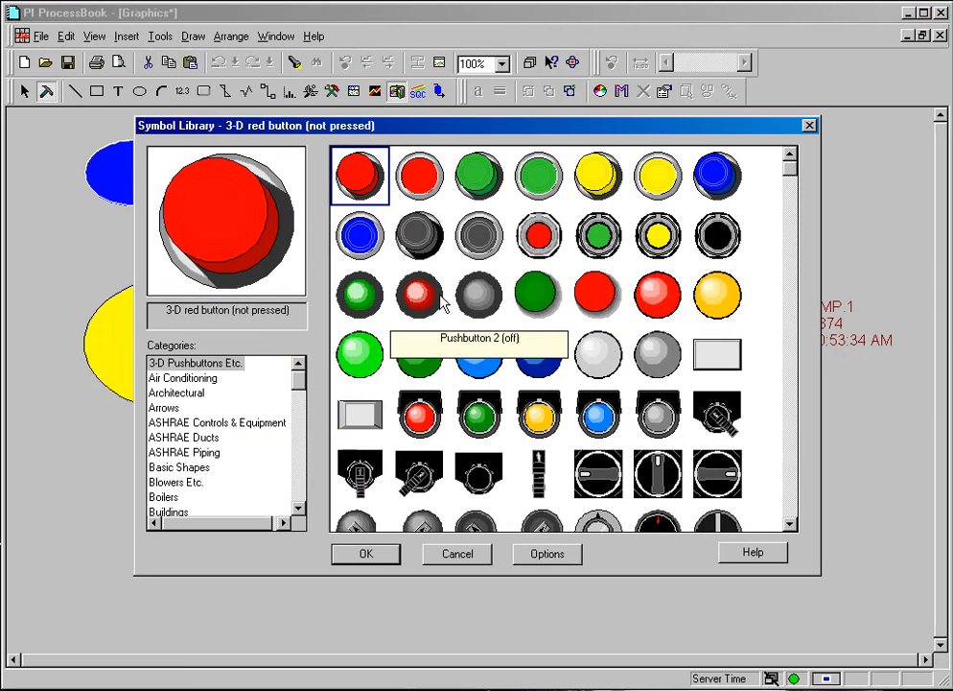
{"action": "mouse_move", "coordinate": [280, 395]}
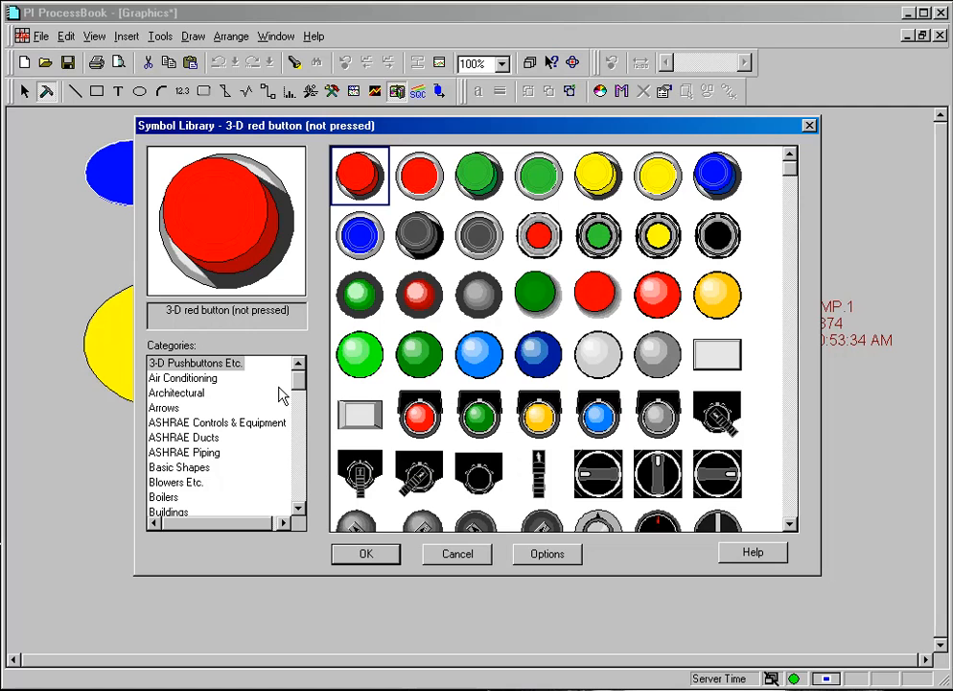
Show the ASHRAE Ducts symbols under the Air Conditioning category
{"action": "left_click", "coordinate": [183, 376]}
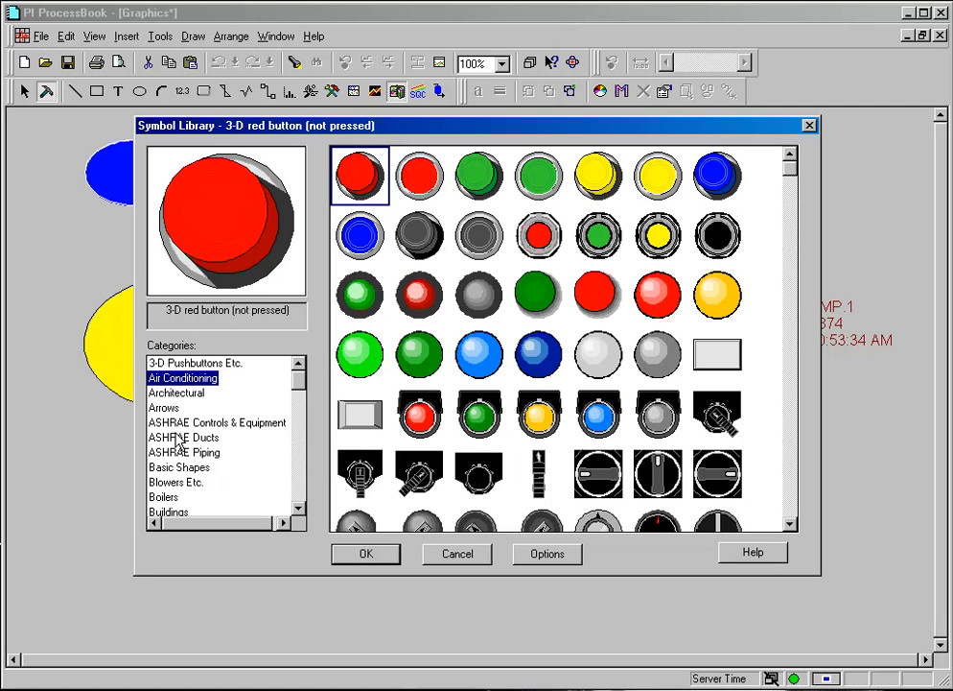
{"action": "mouse_move", "coordinate": [194, 453]}
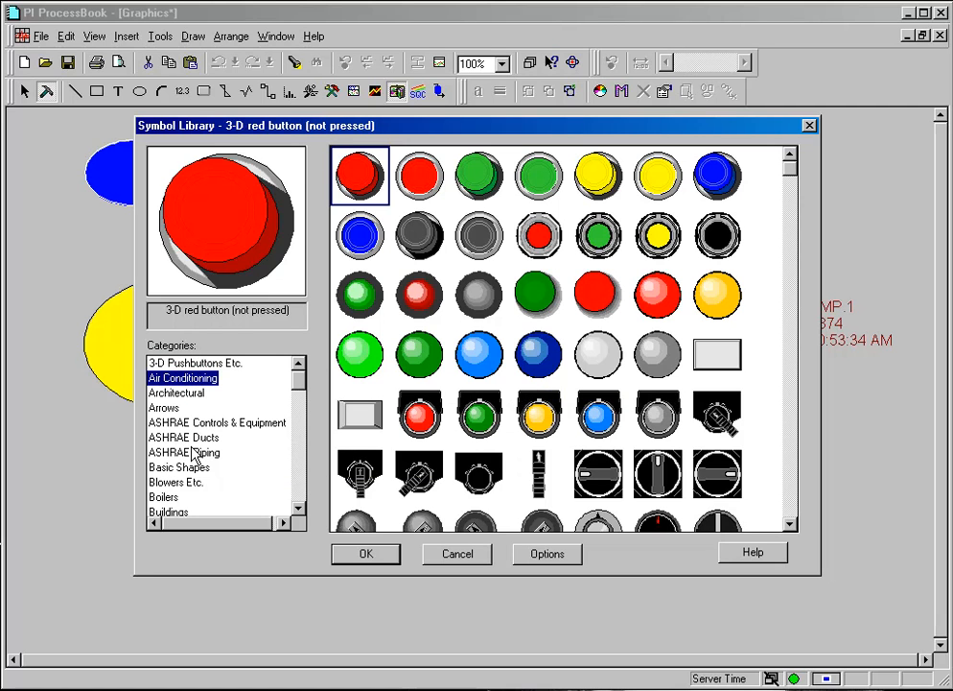
{"action": "left_click", "coordinate": [184, 438]}
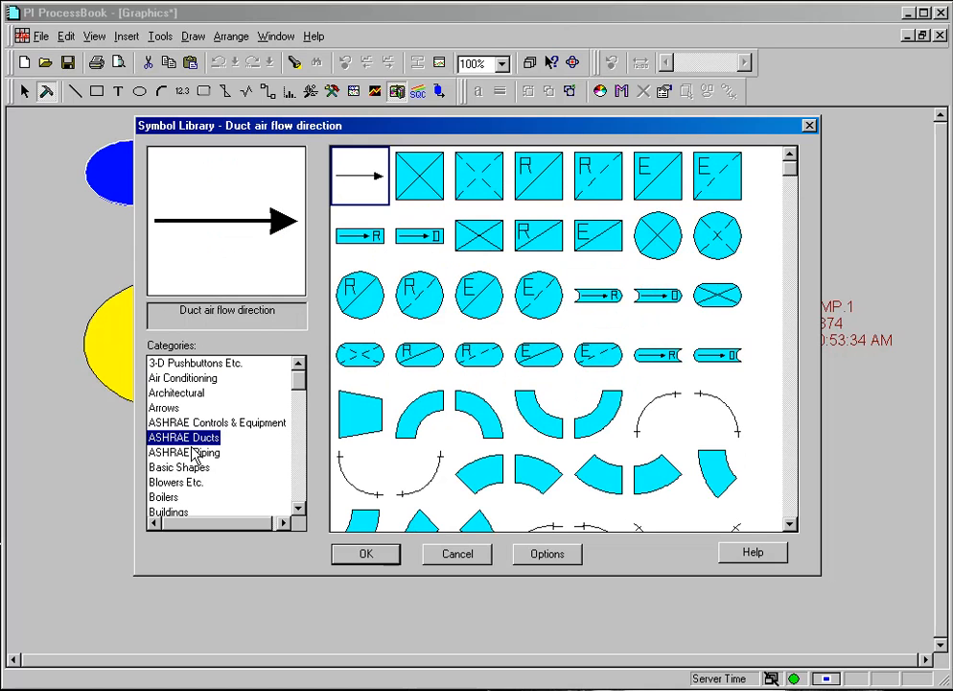